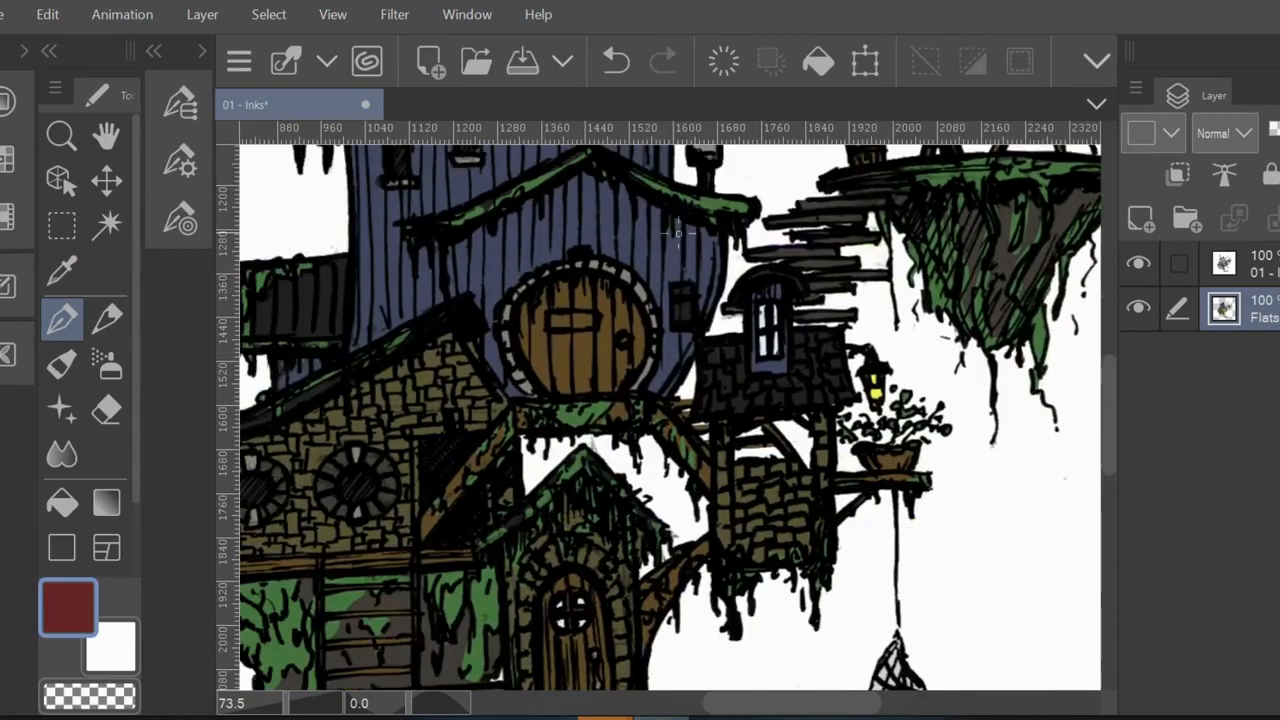
Step: Save the inked workshop drawing with its flat colours via File > Save
click(16, 14)
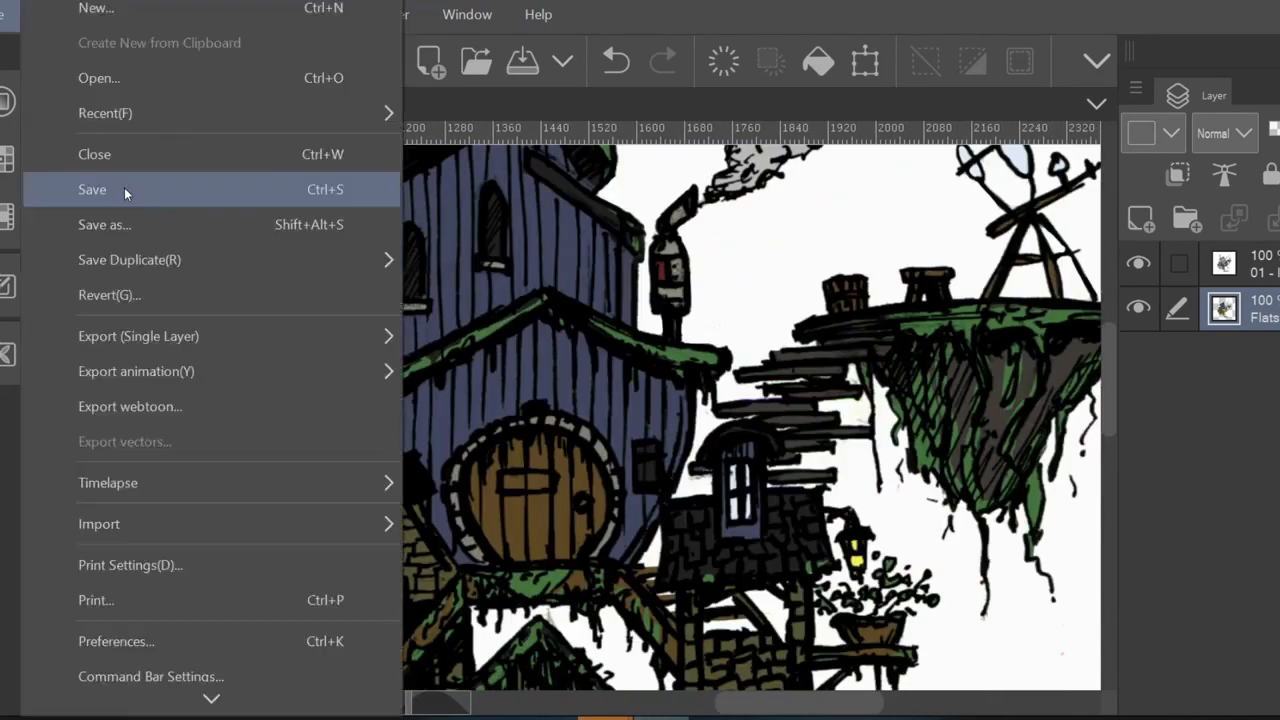
click(92, 188)
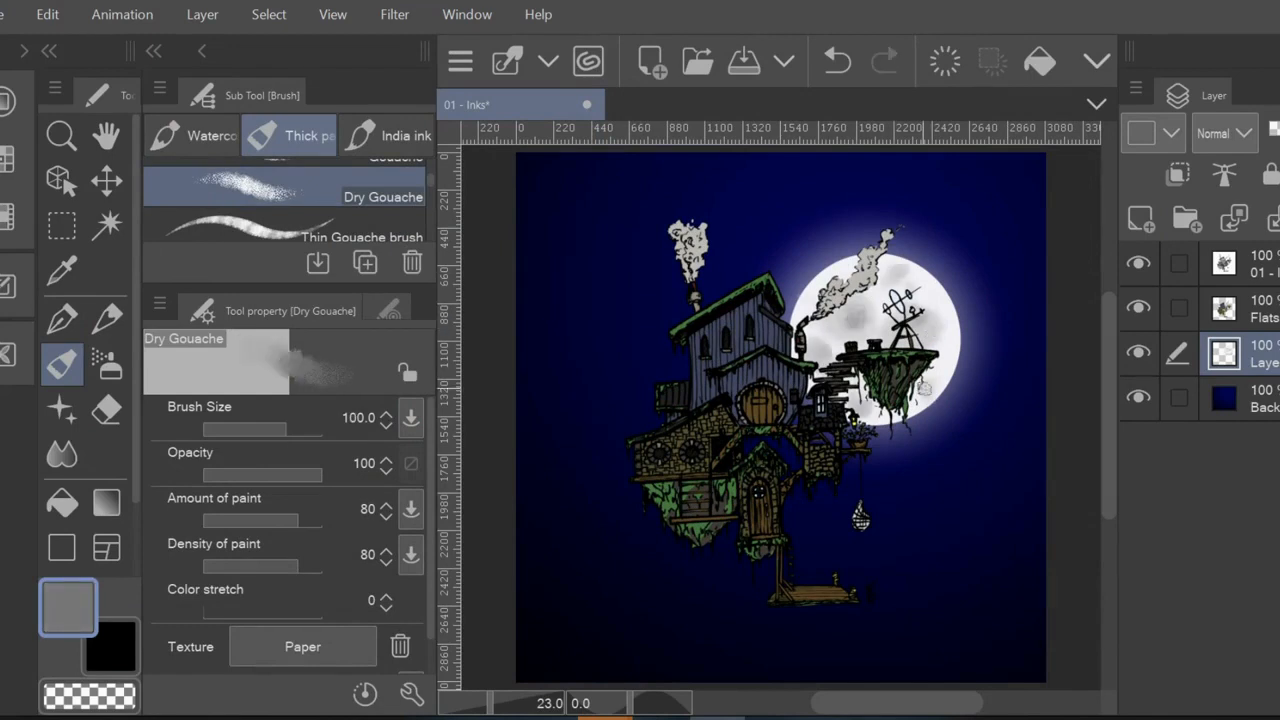
Step: Paint the moon and clouds with a thick opaque brush, then bring up colour settings for a new colour
click(280, 190)
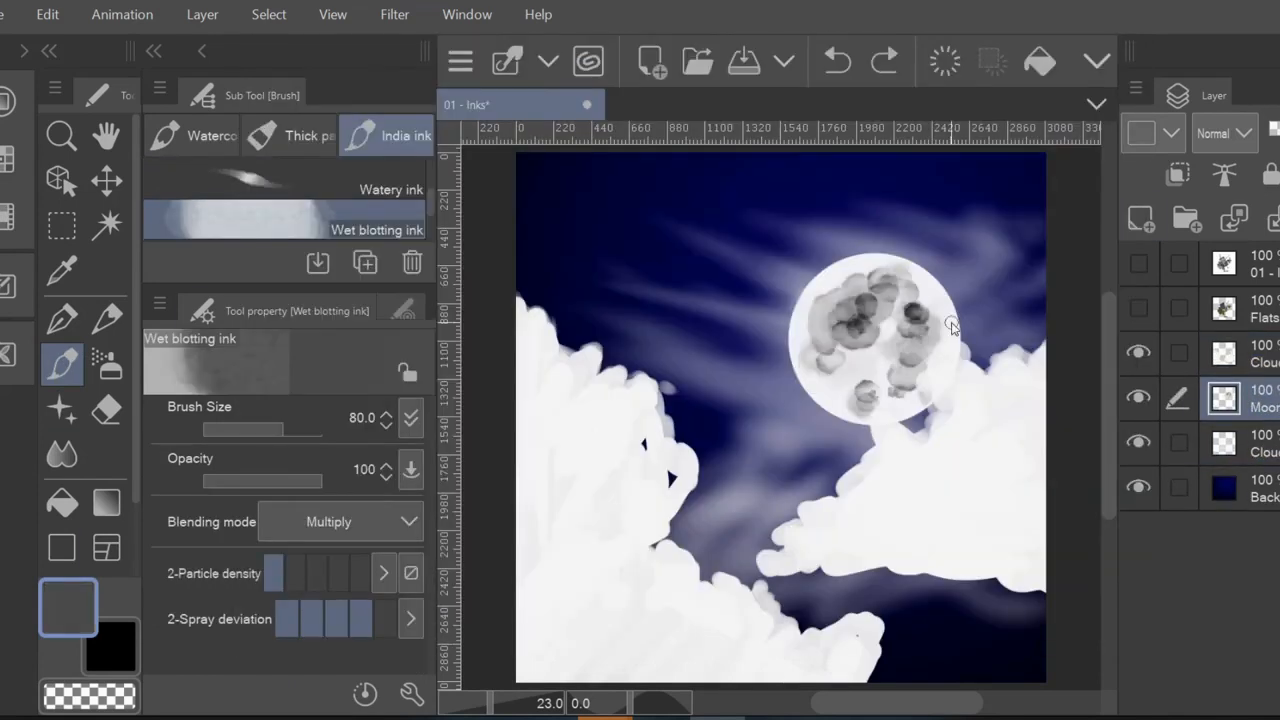
click(300, 136)
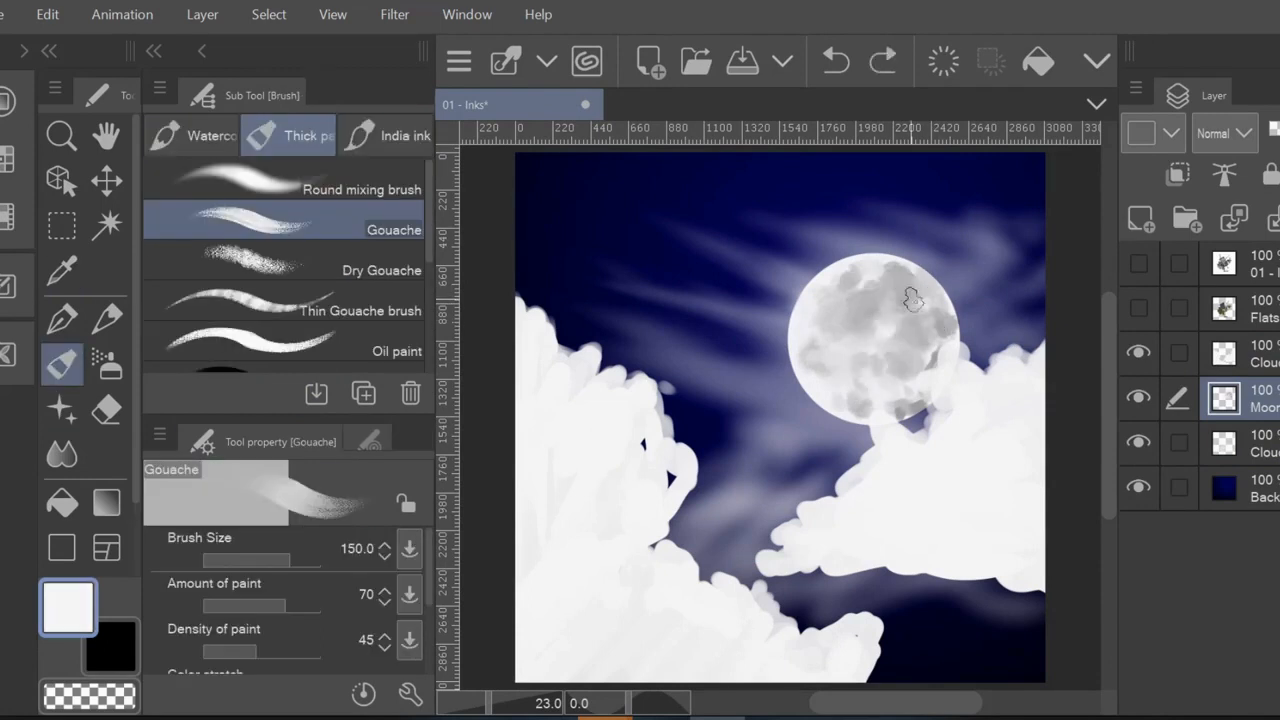
click(62, 272)
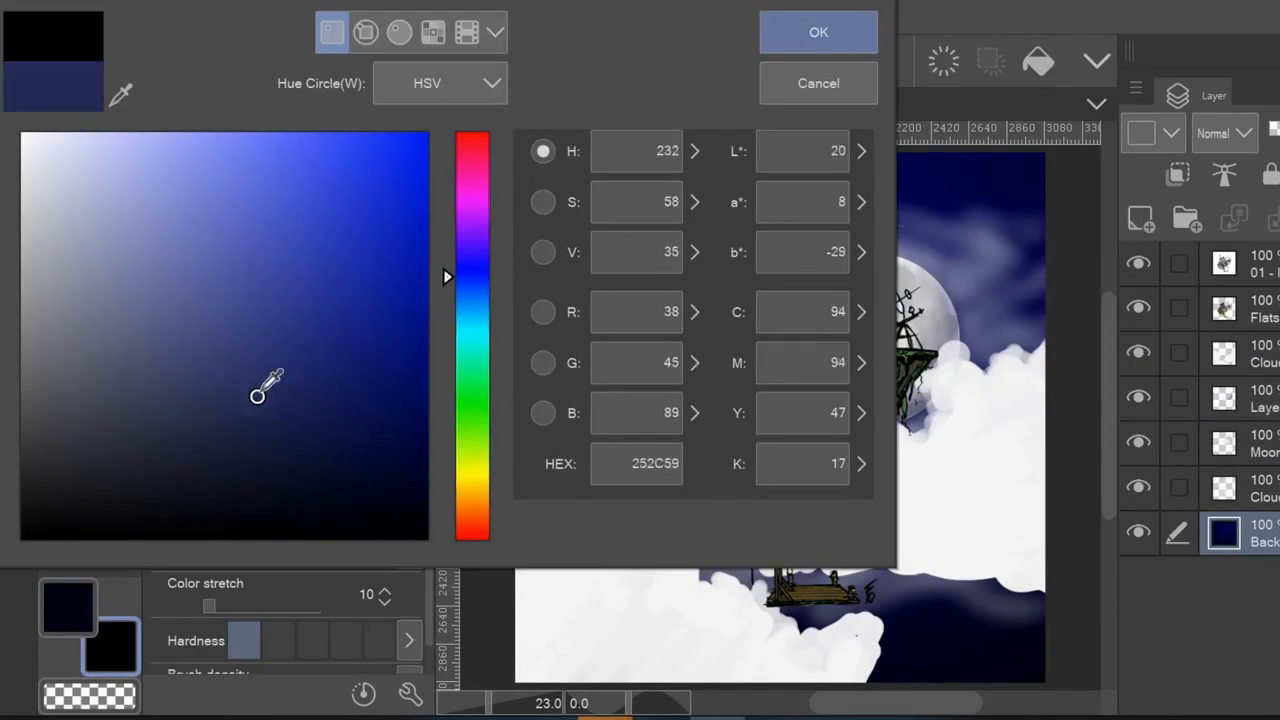
Step: Confirm the dark navy colour used to shade the cloud shadows
click(818, 32)
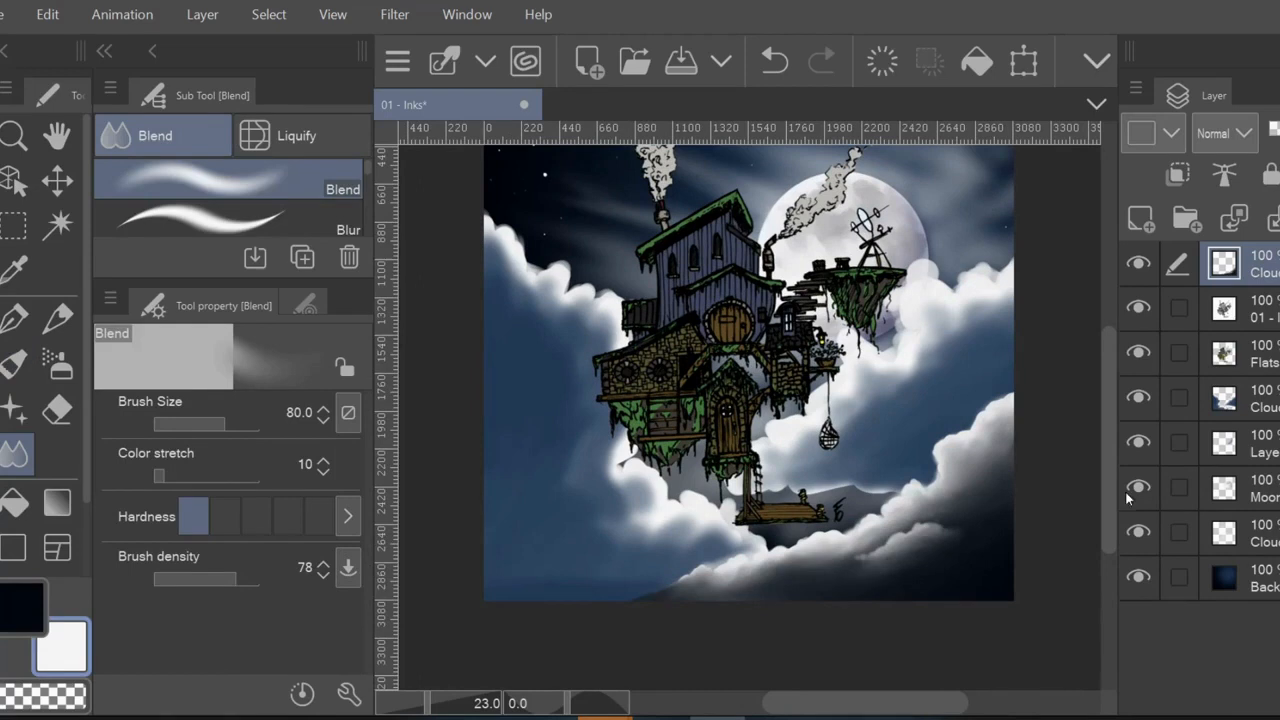
Step: Deepen sky and cloud shadows with the Round mixing brush, erasing back light near the moon
click(16, 364)
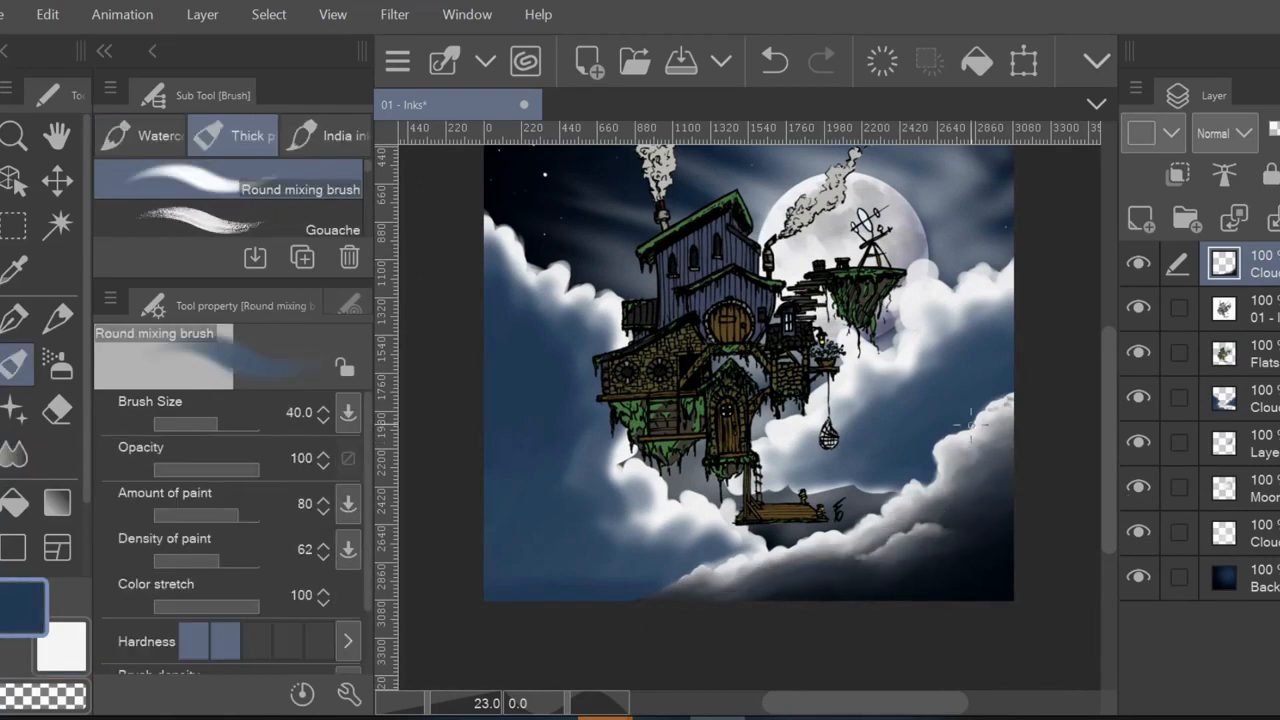
click(16, 456)
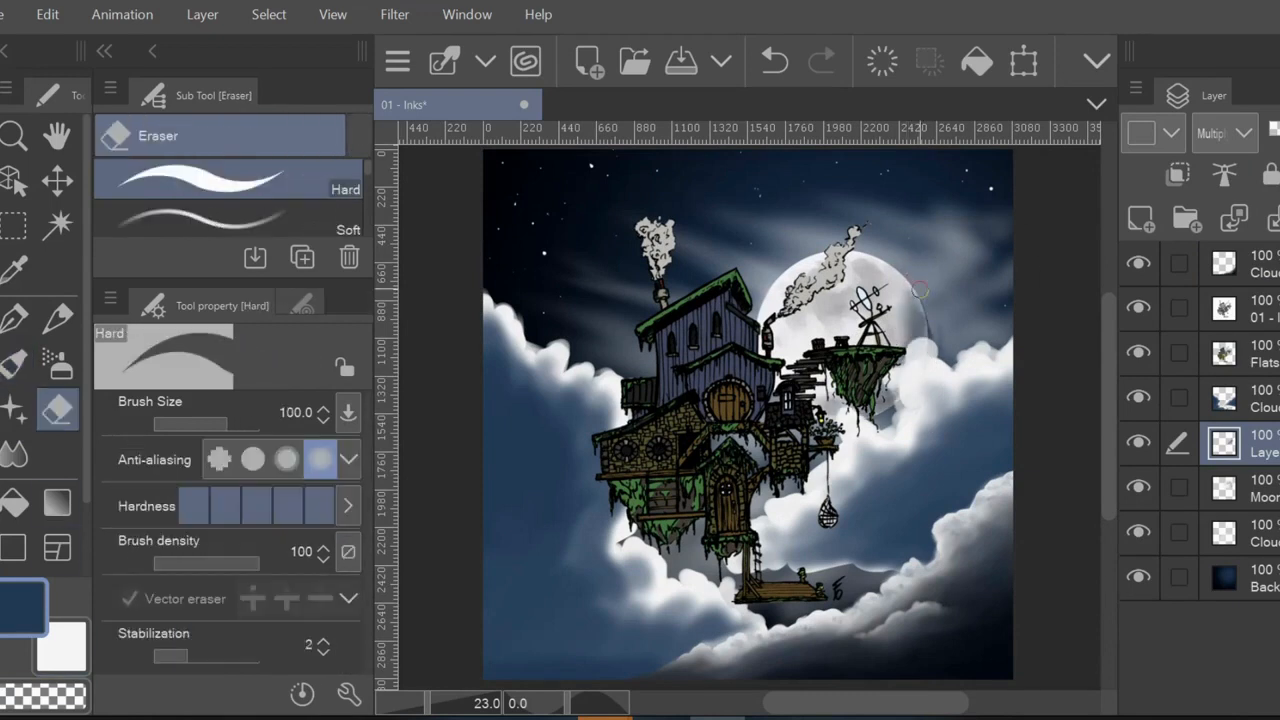
click(16, 454)
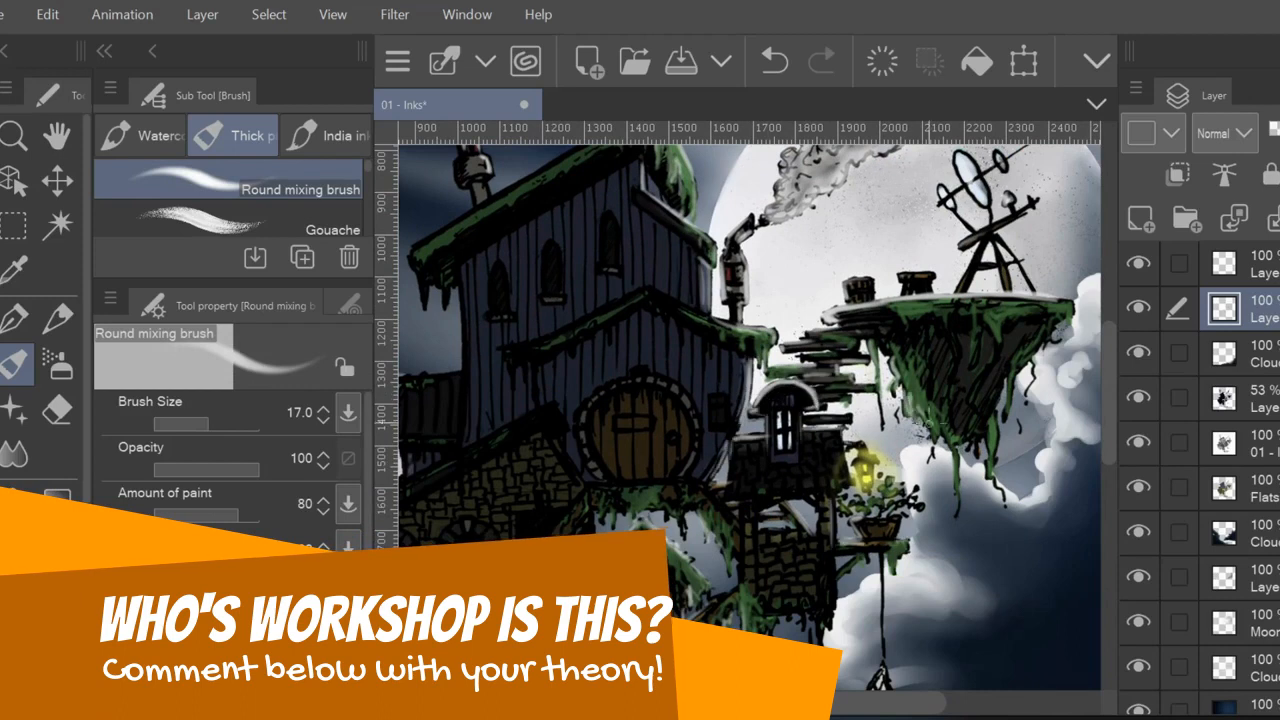
Step: Zoom in and paint yellow lantern and window glows, cleaning their edges with the Hard eraser
click(12, 136)
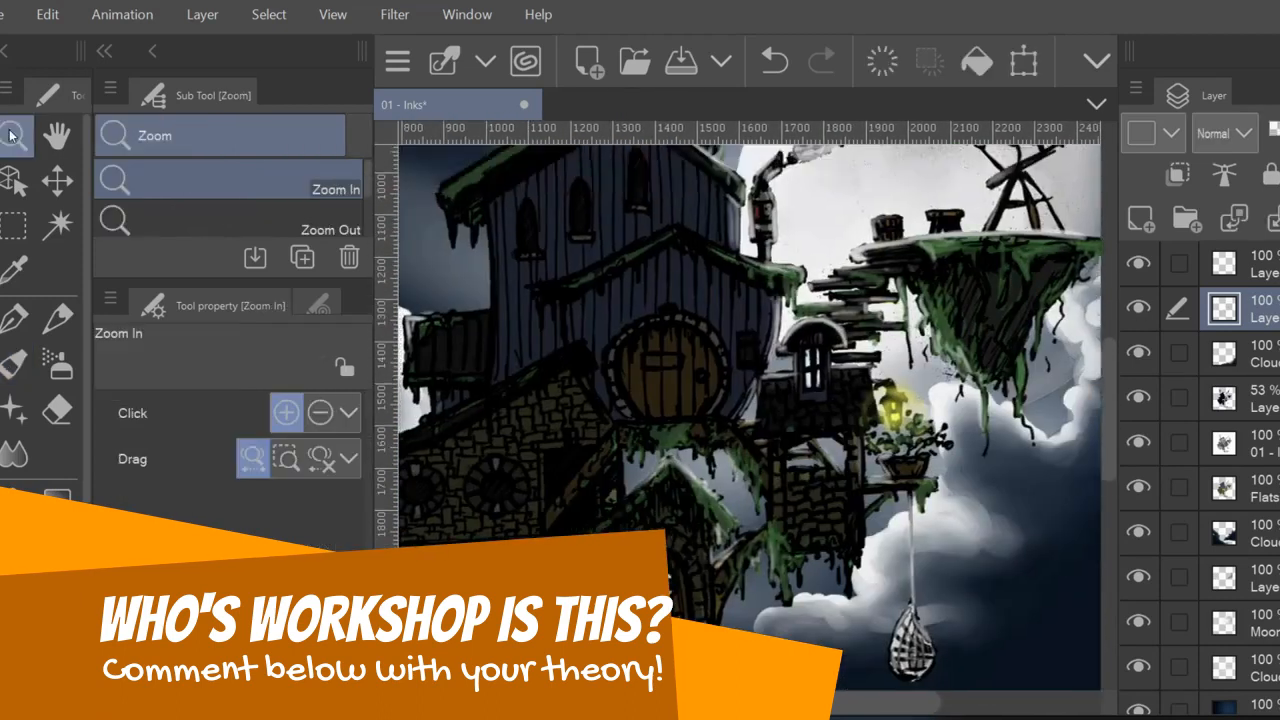
click(14, 364)
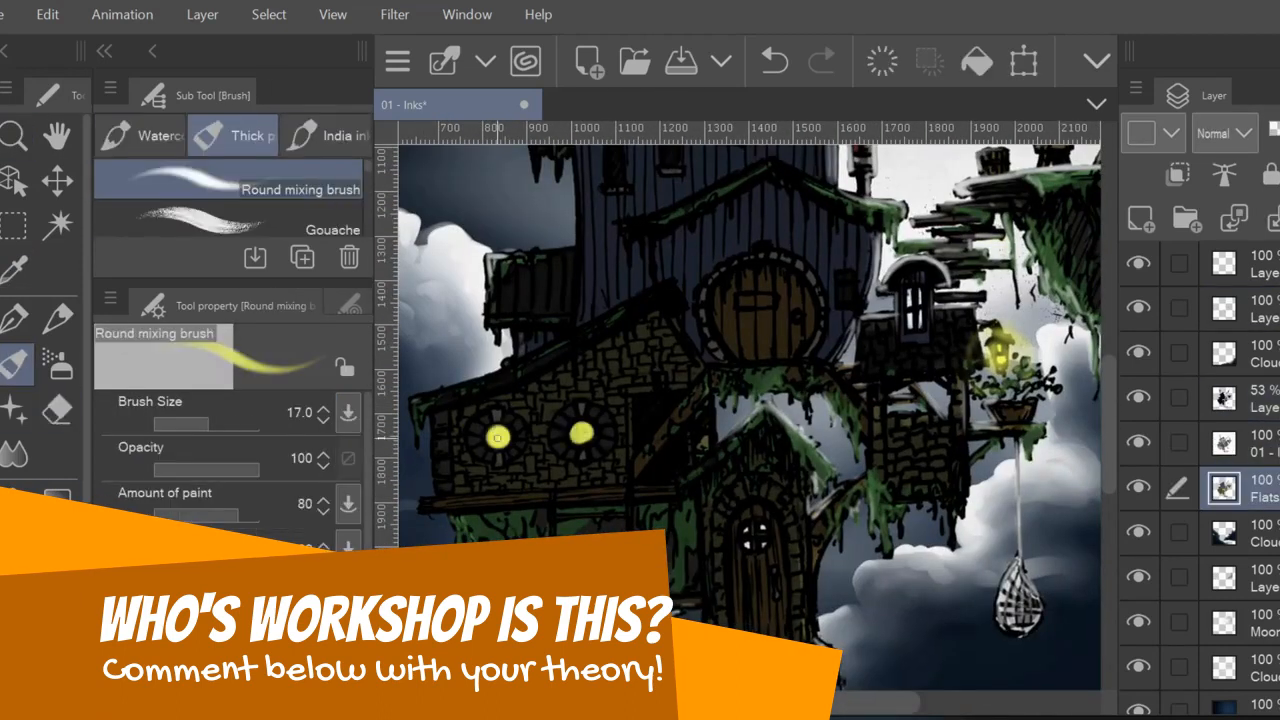
click(56, 410)
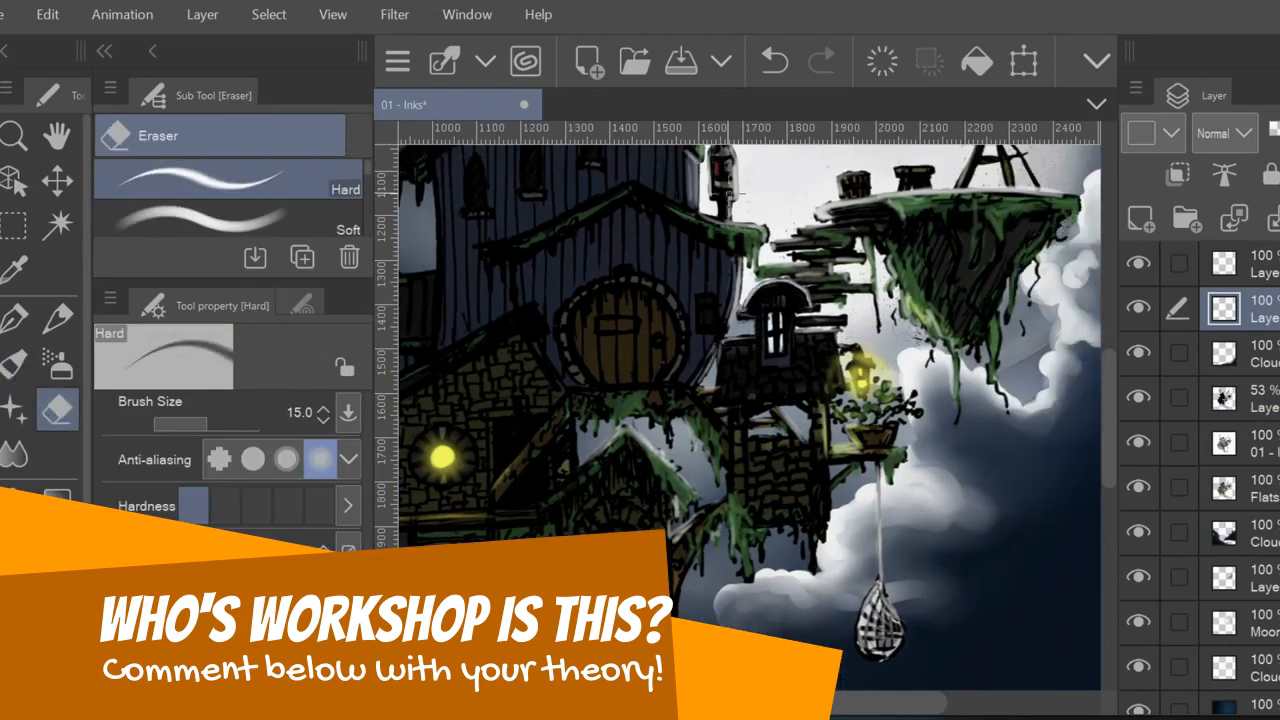